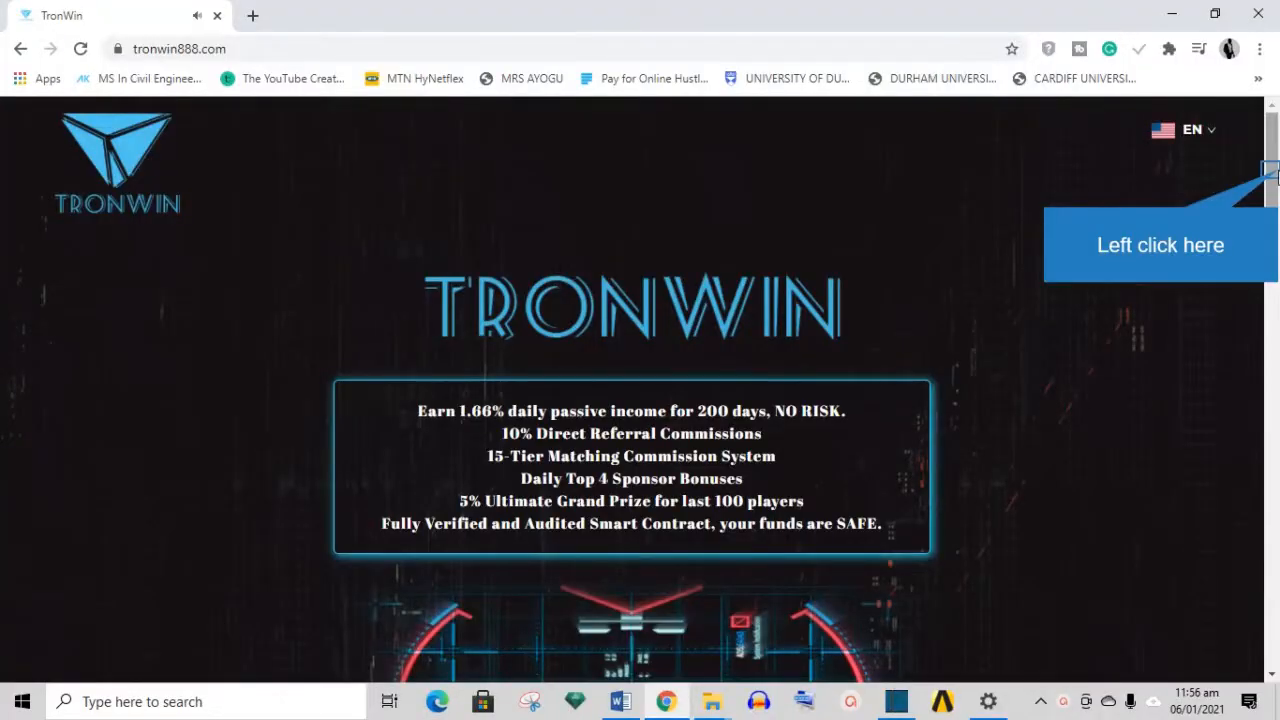
scroll(down, 3)
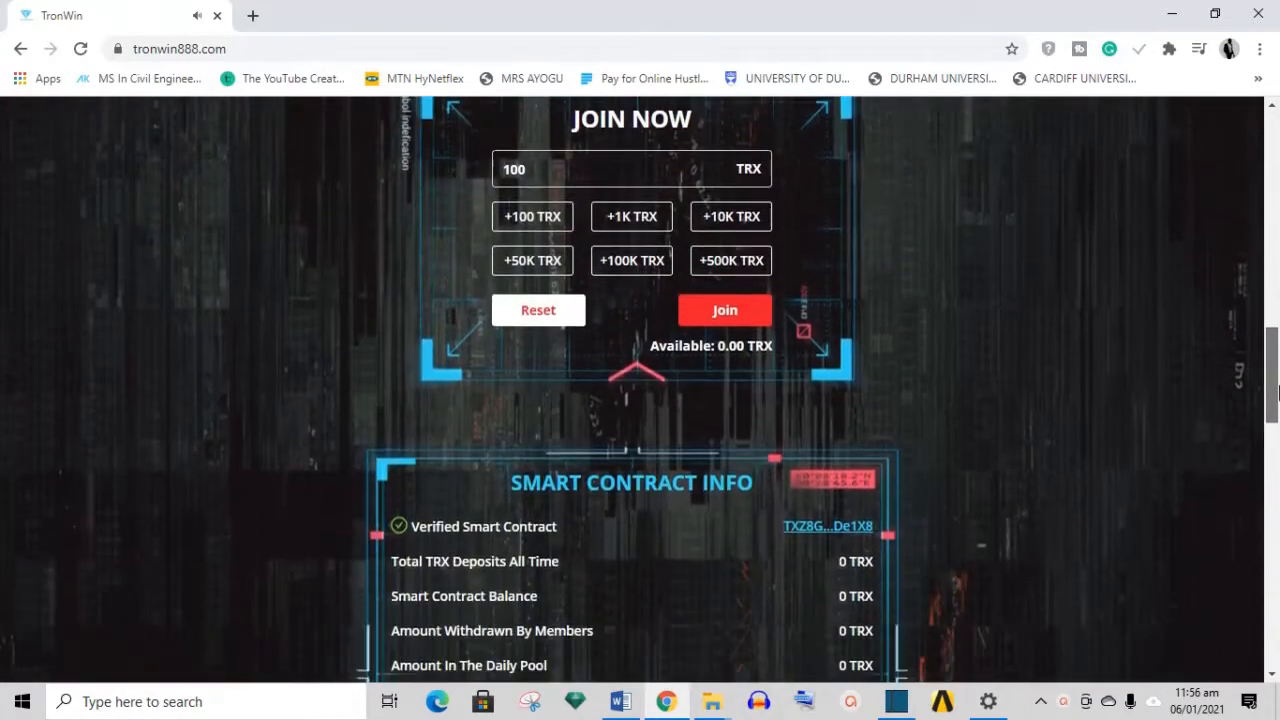
scroll(down, 3)
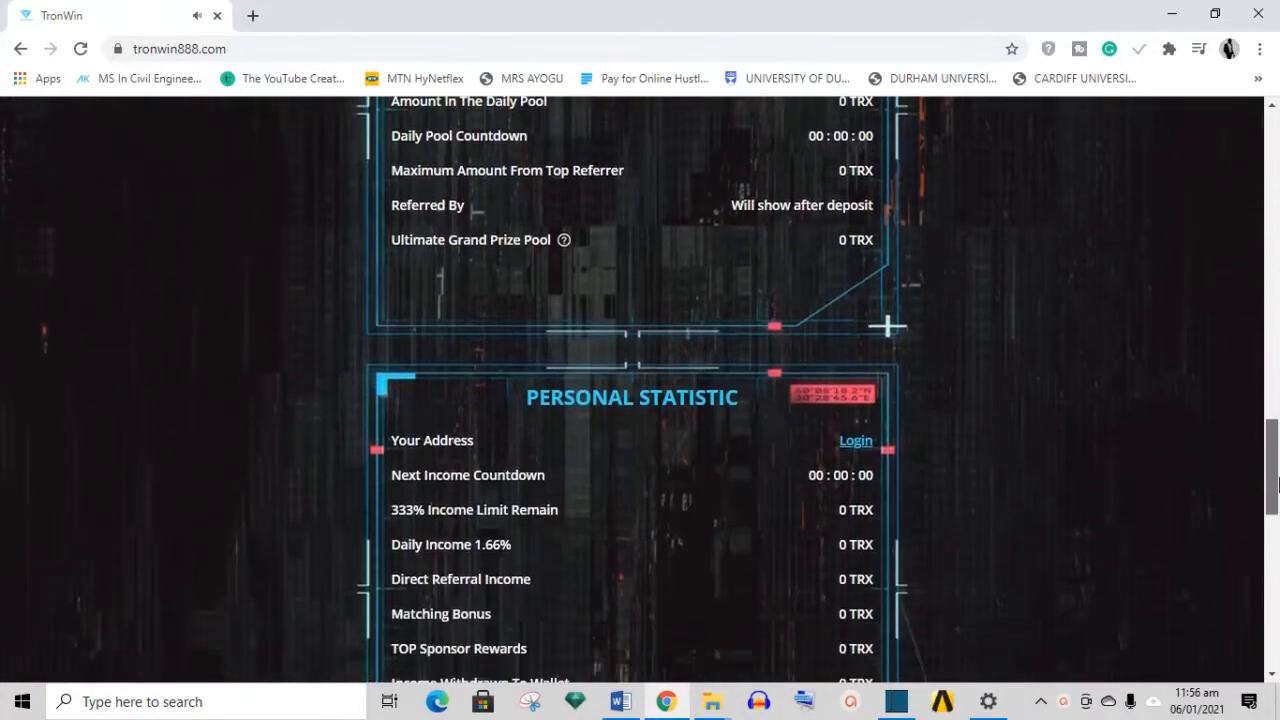
scroll(down, 3)
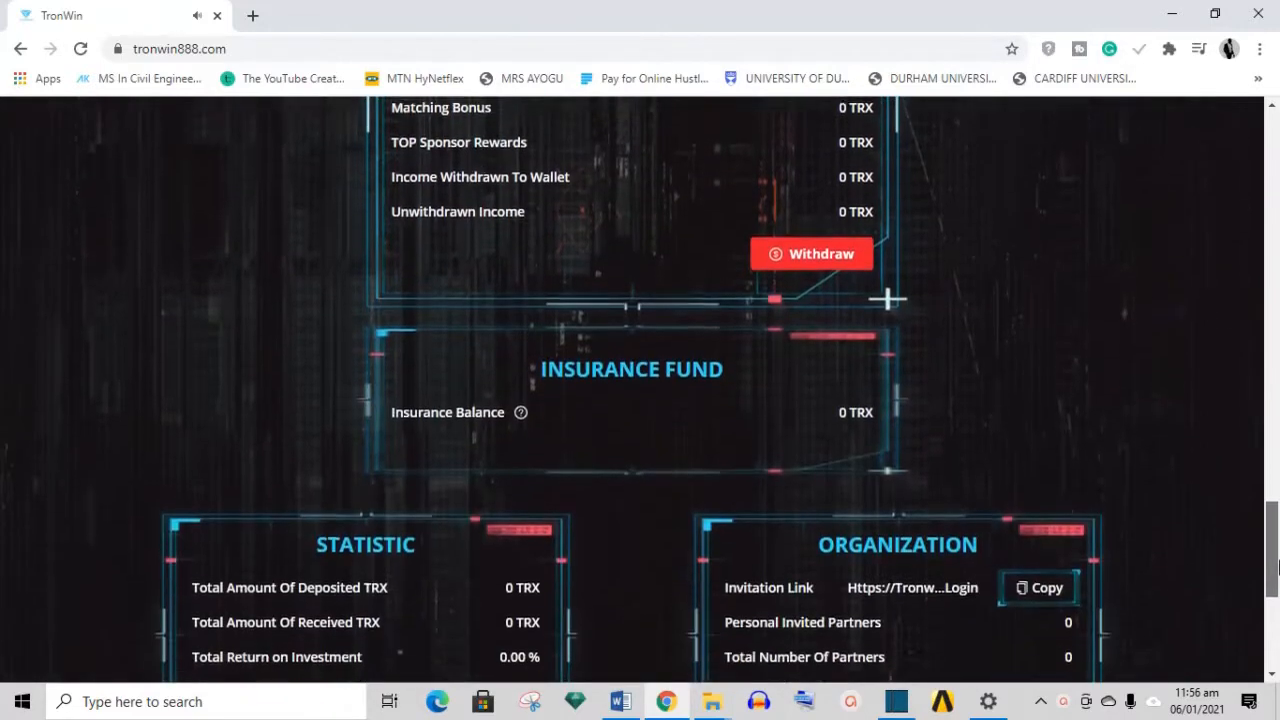
scroll(down, 3)
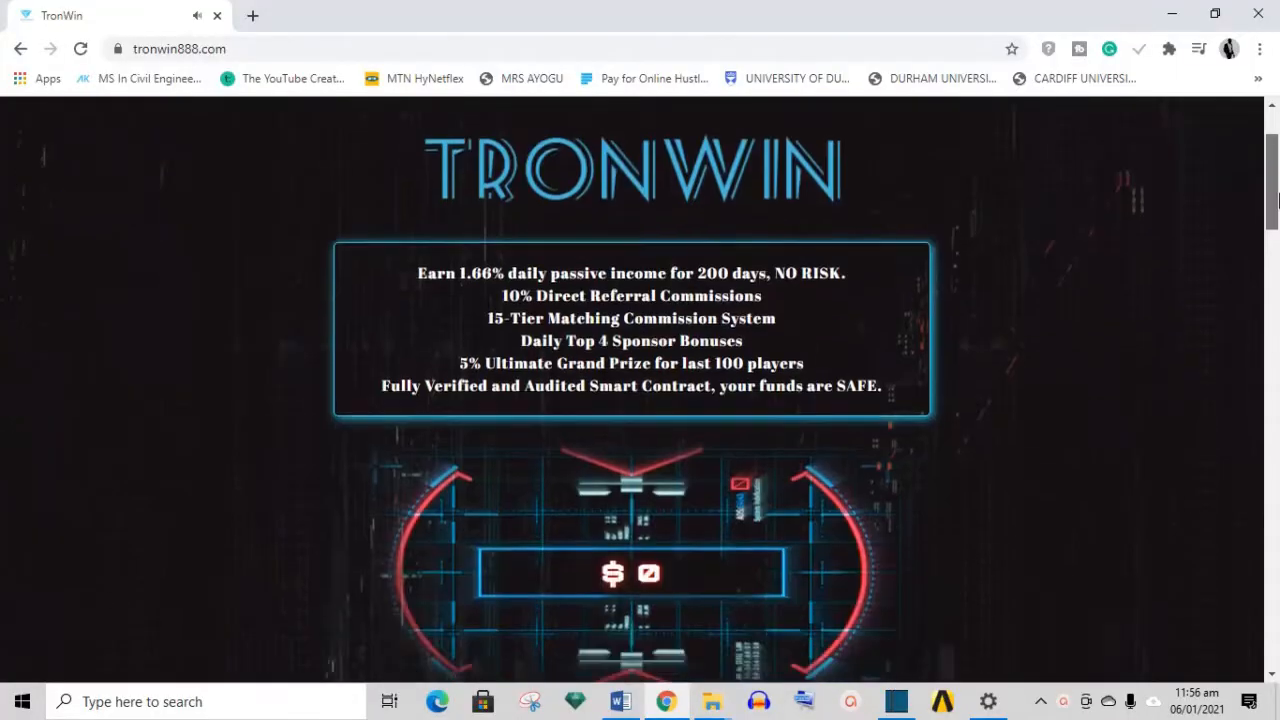
scroll(down, 3)
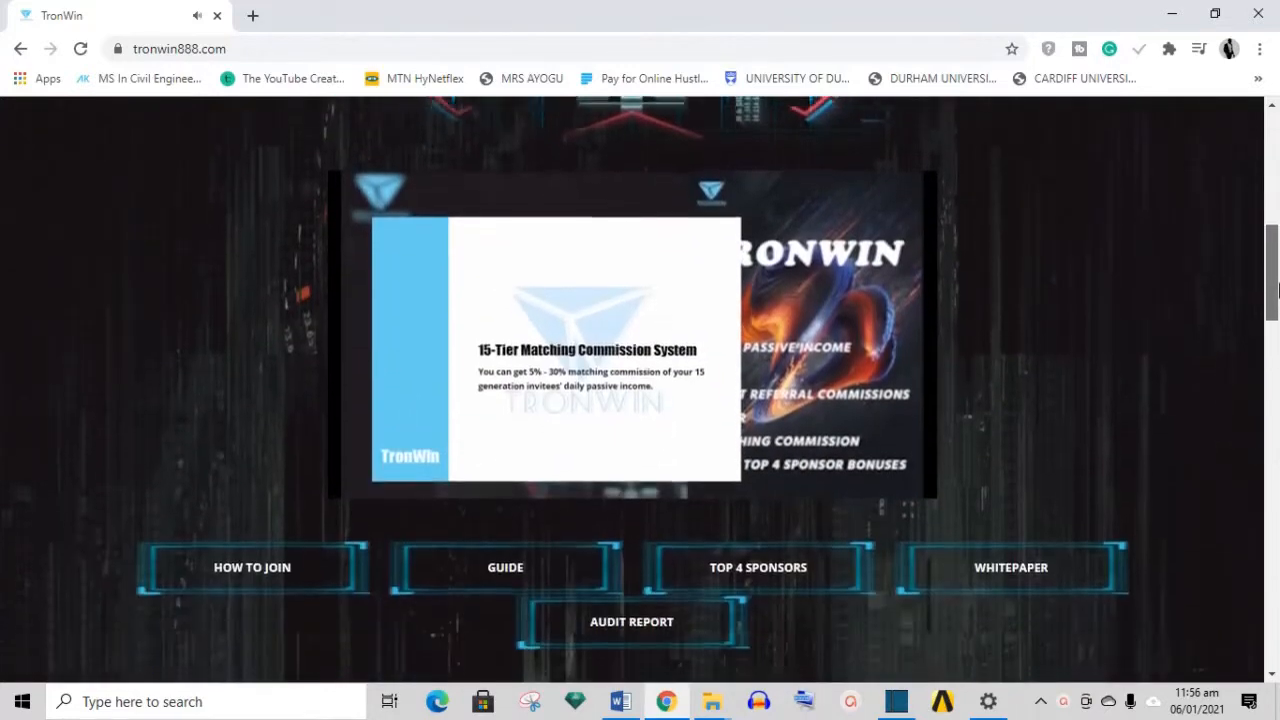
scroll(down, 3)
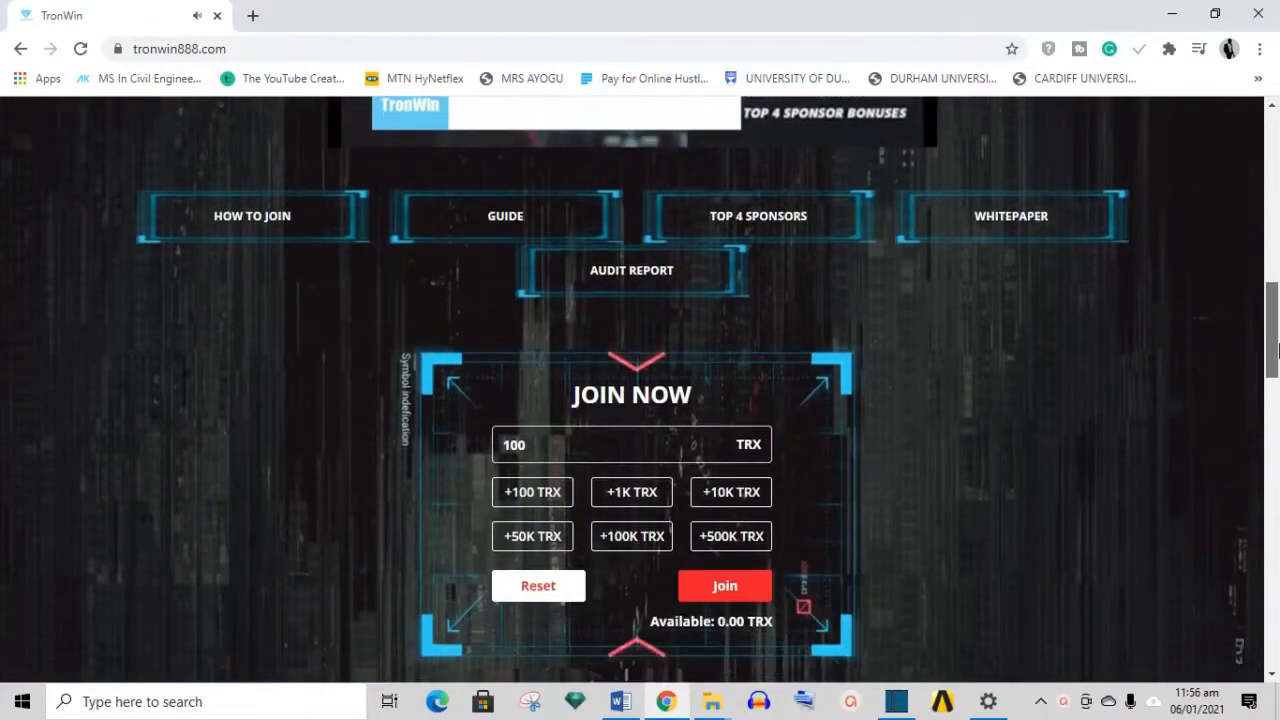
scroll(down, 3)
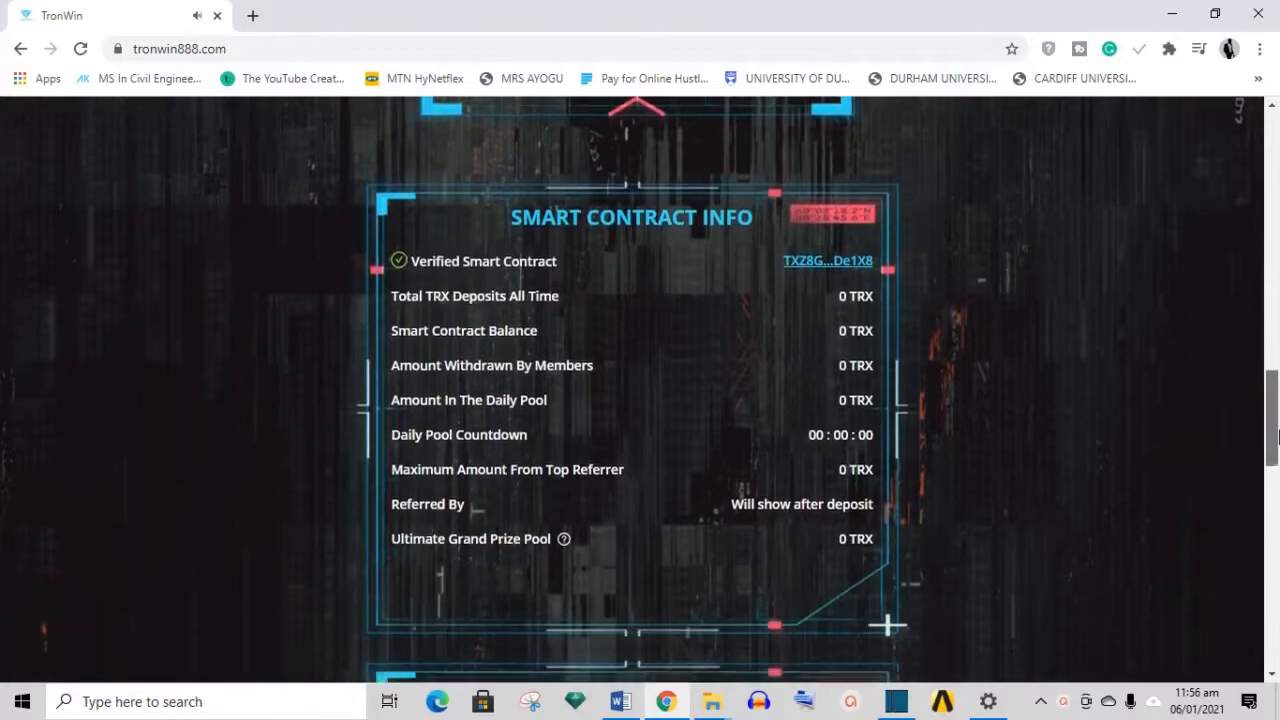
scroll(down, 3)
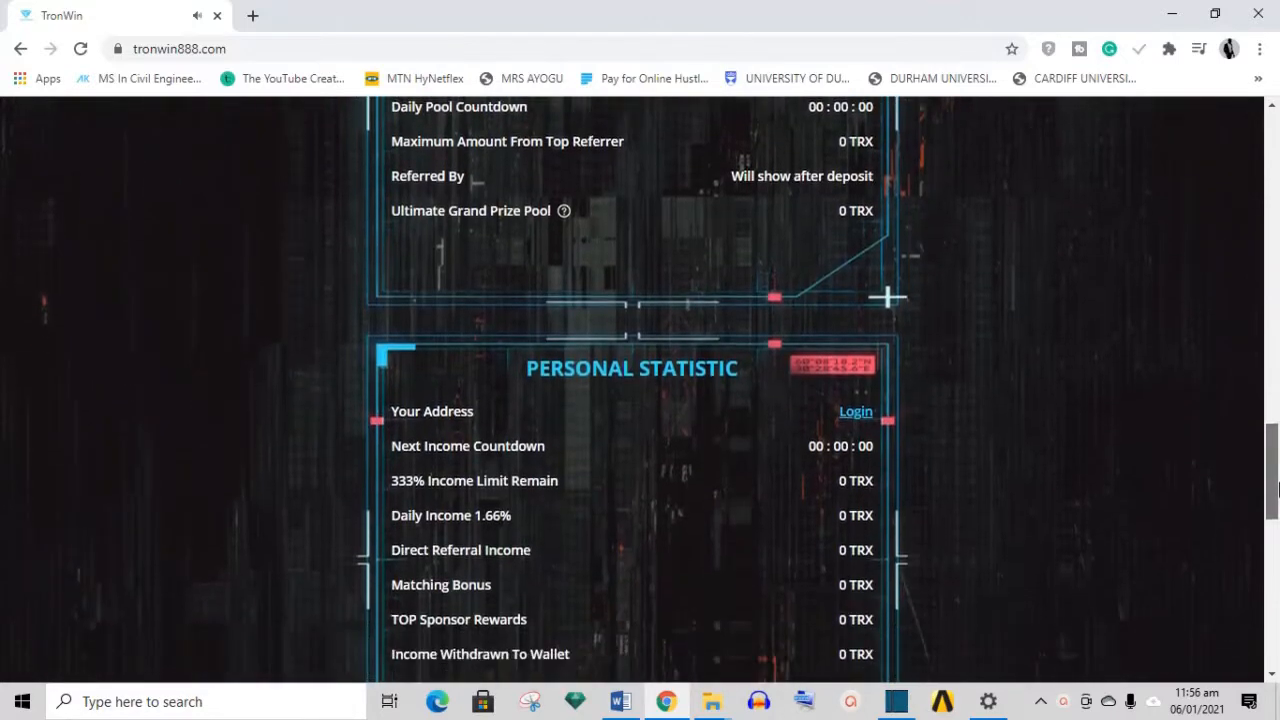
scroll(down, 3)
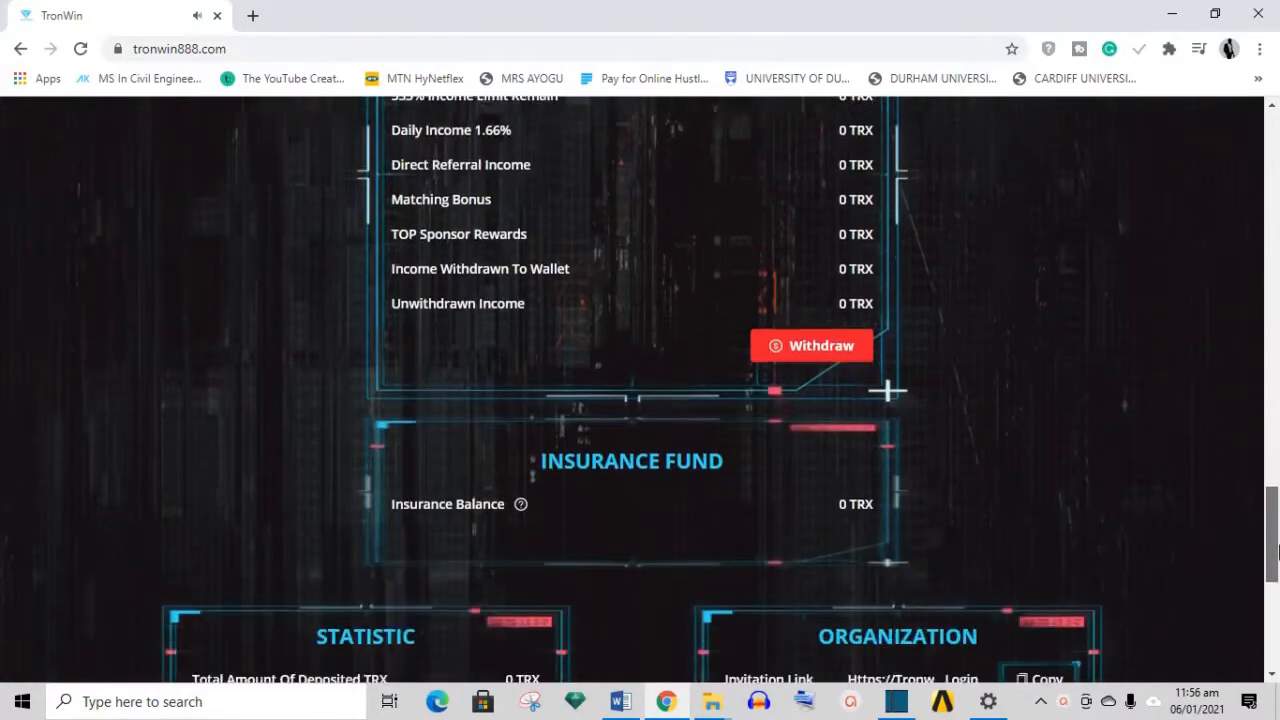
scroll(down, 3)
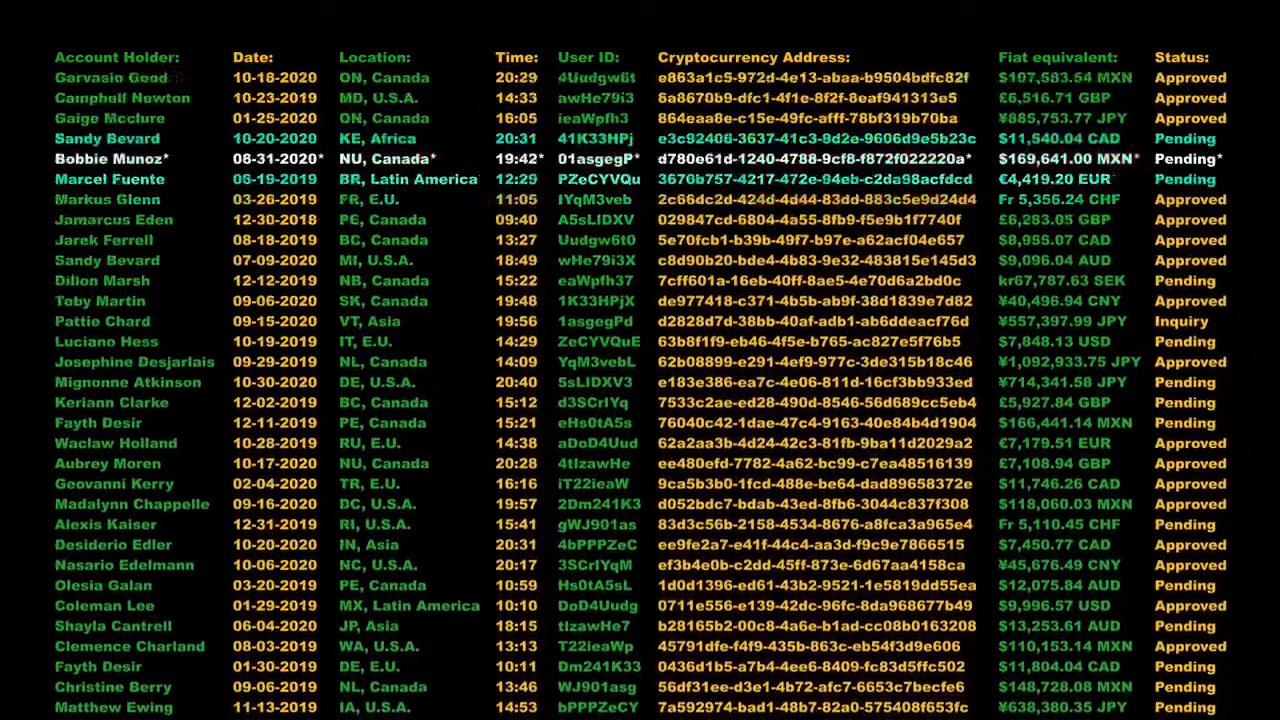
scroll(down, 3)
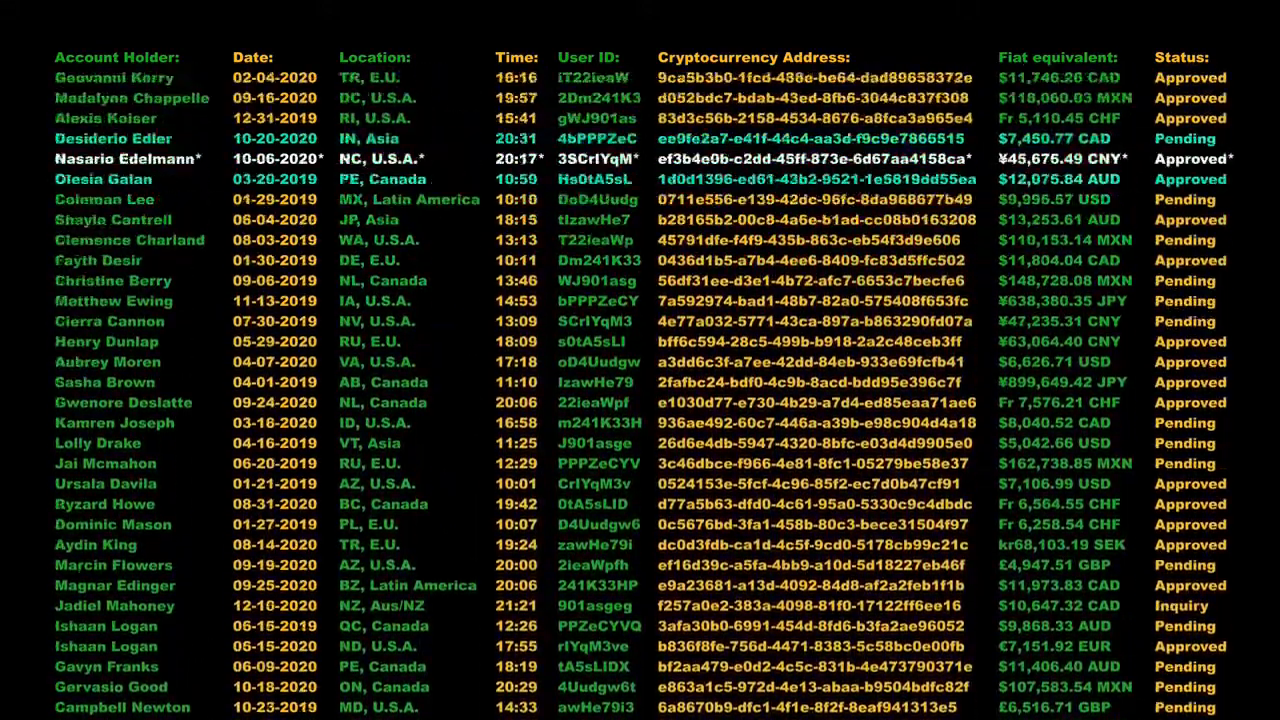
scroll(down, 3)
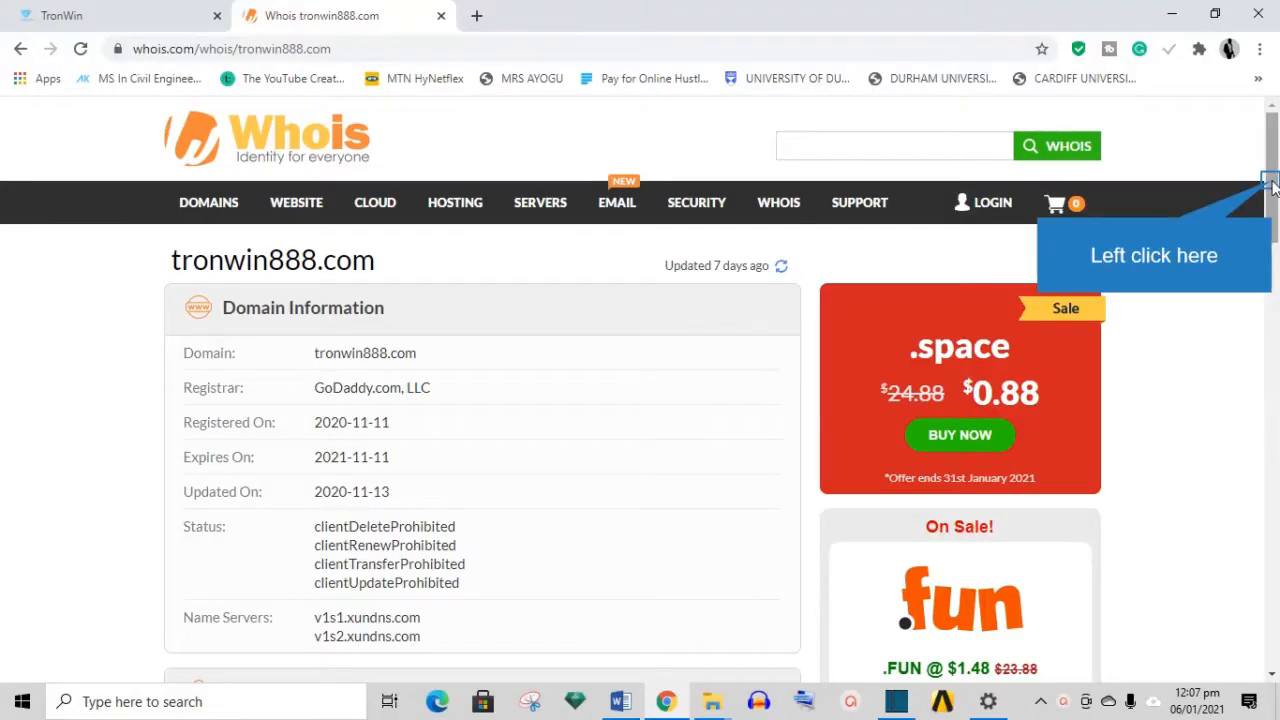
scroll(down, 3)
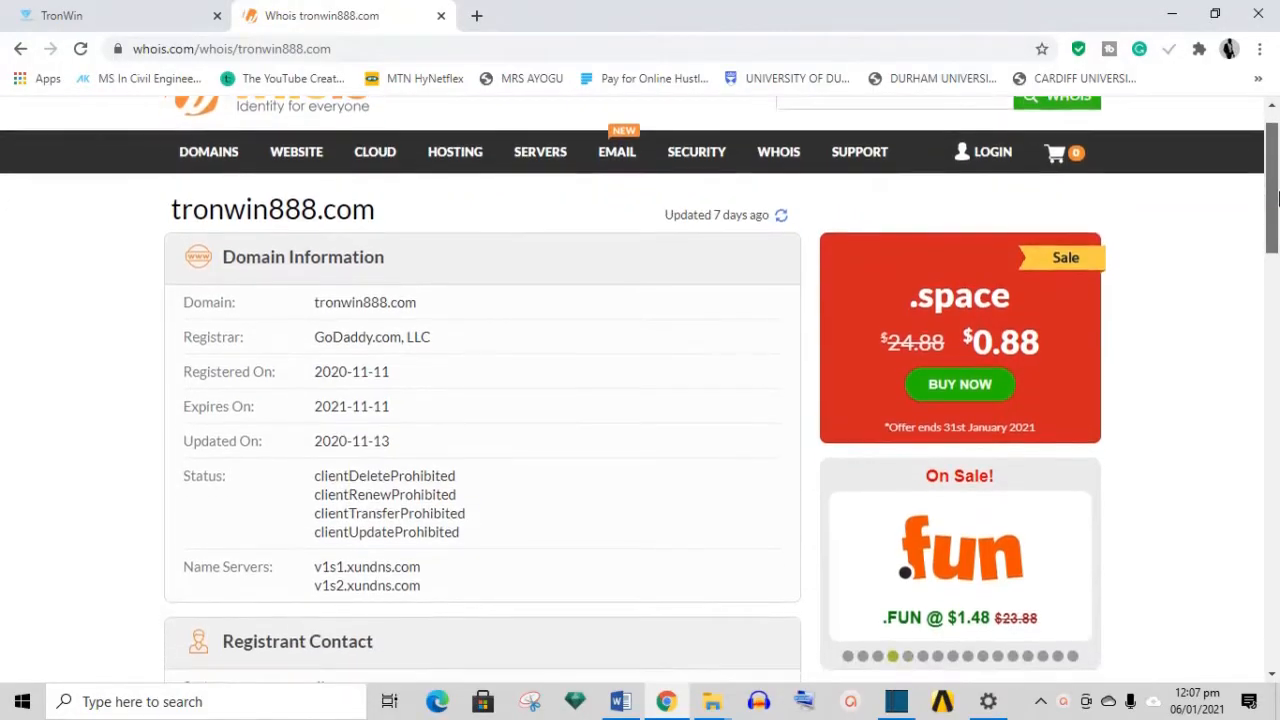
scroll(down, 3)
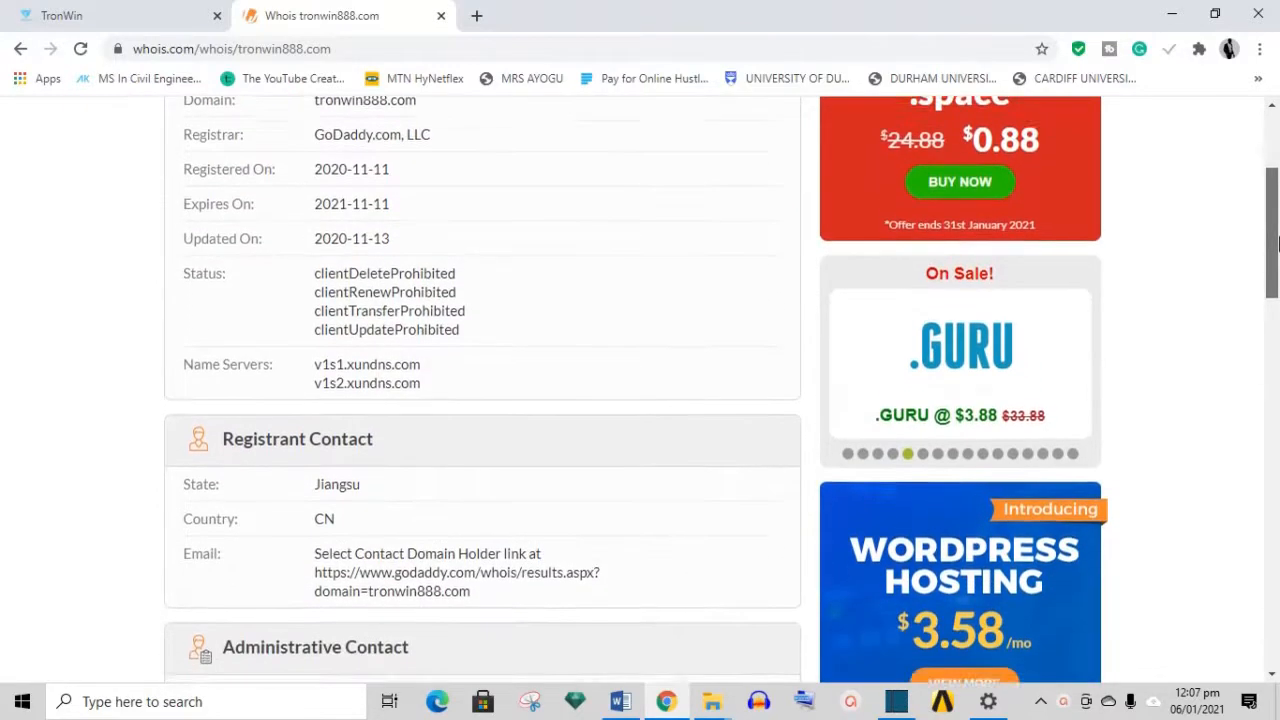
scroll(down, 3)
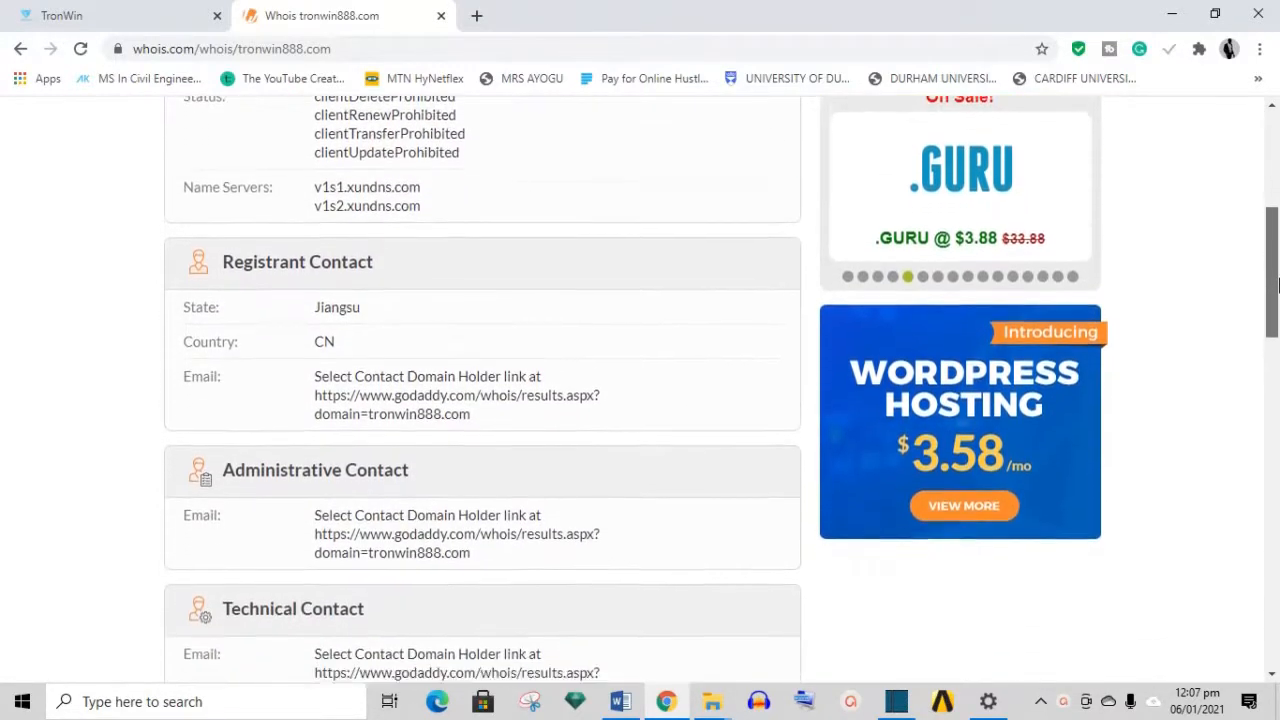
scroll(down, 3)
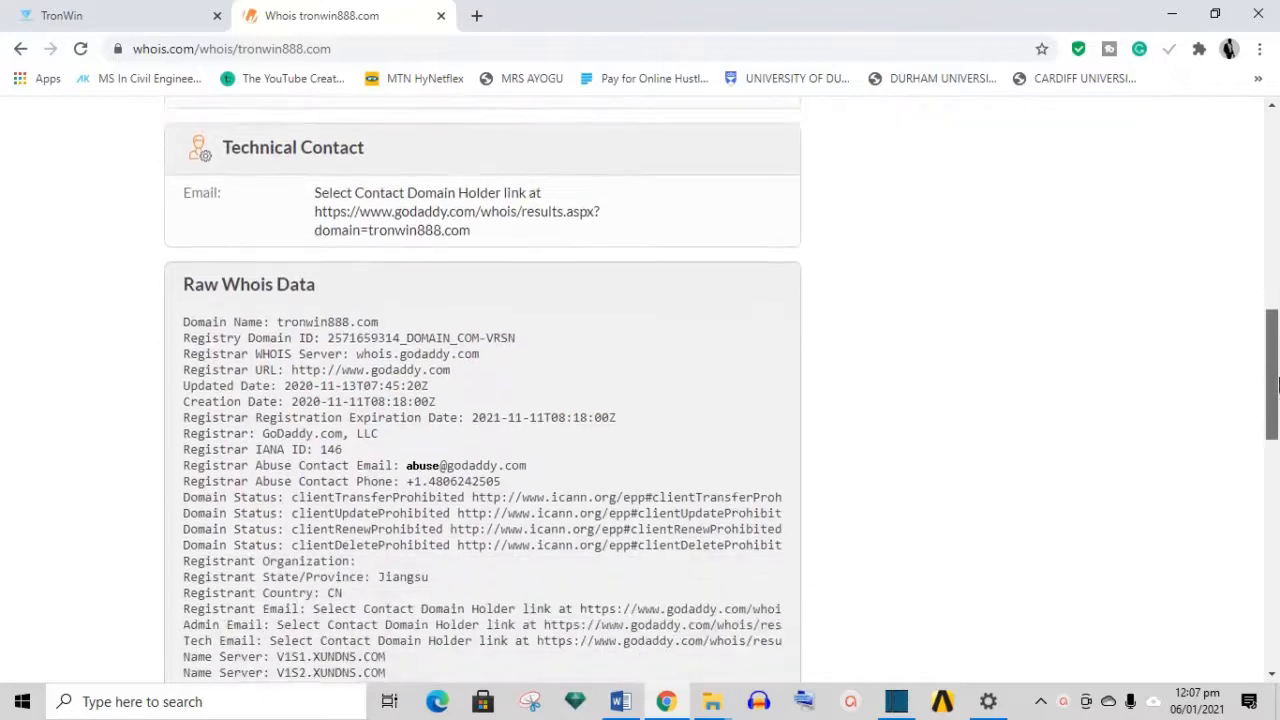
scroll(down, 3)
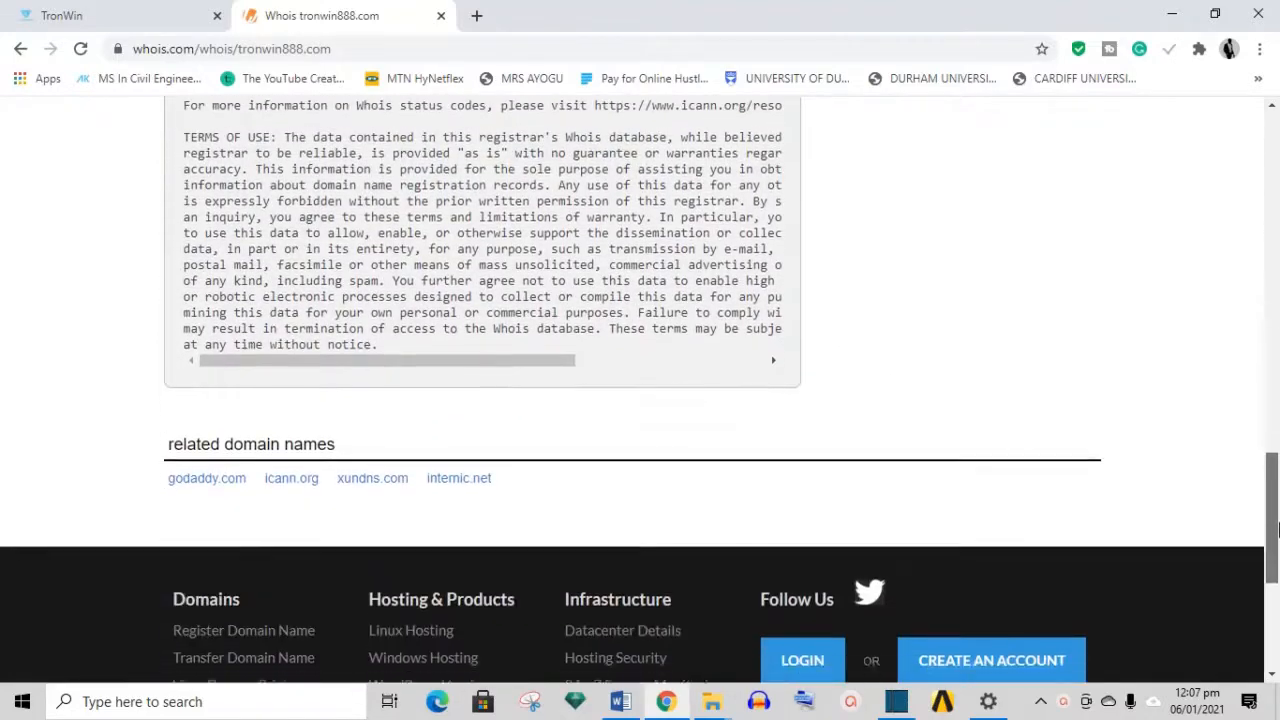
scroll(down, 3)
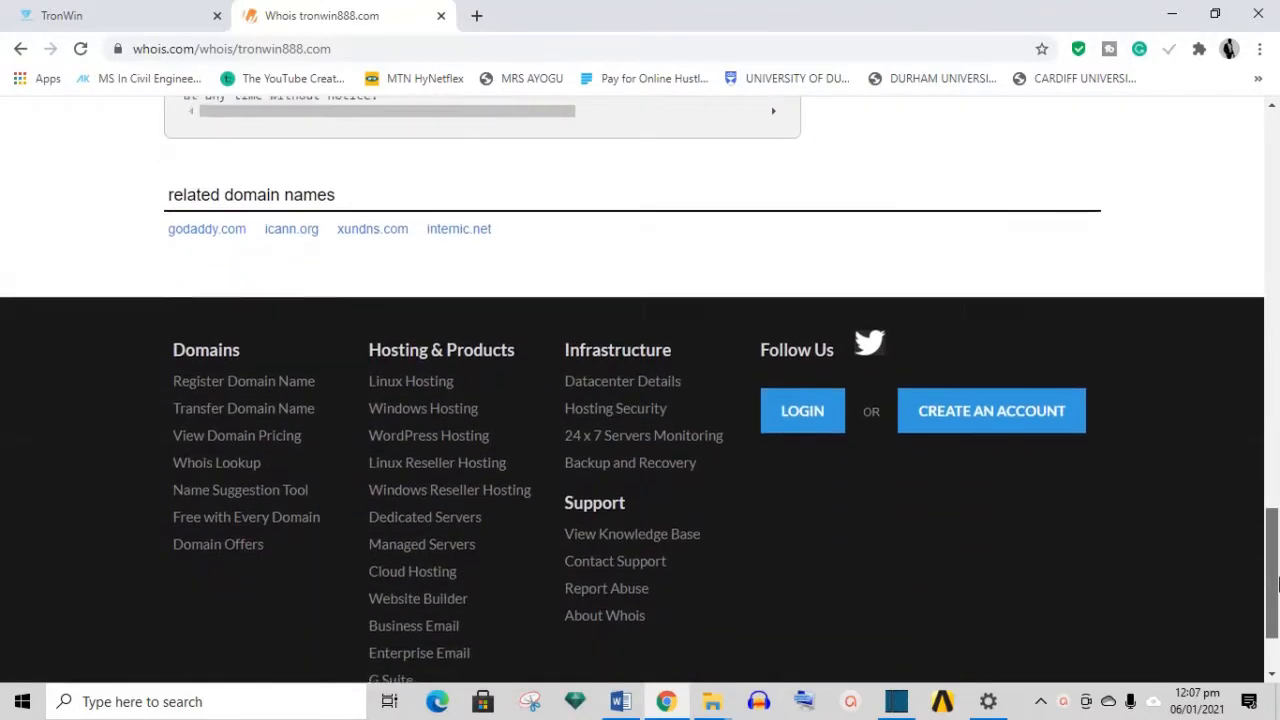